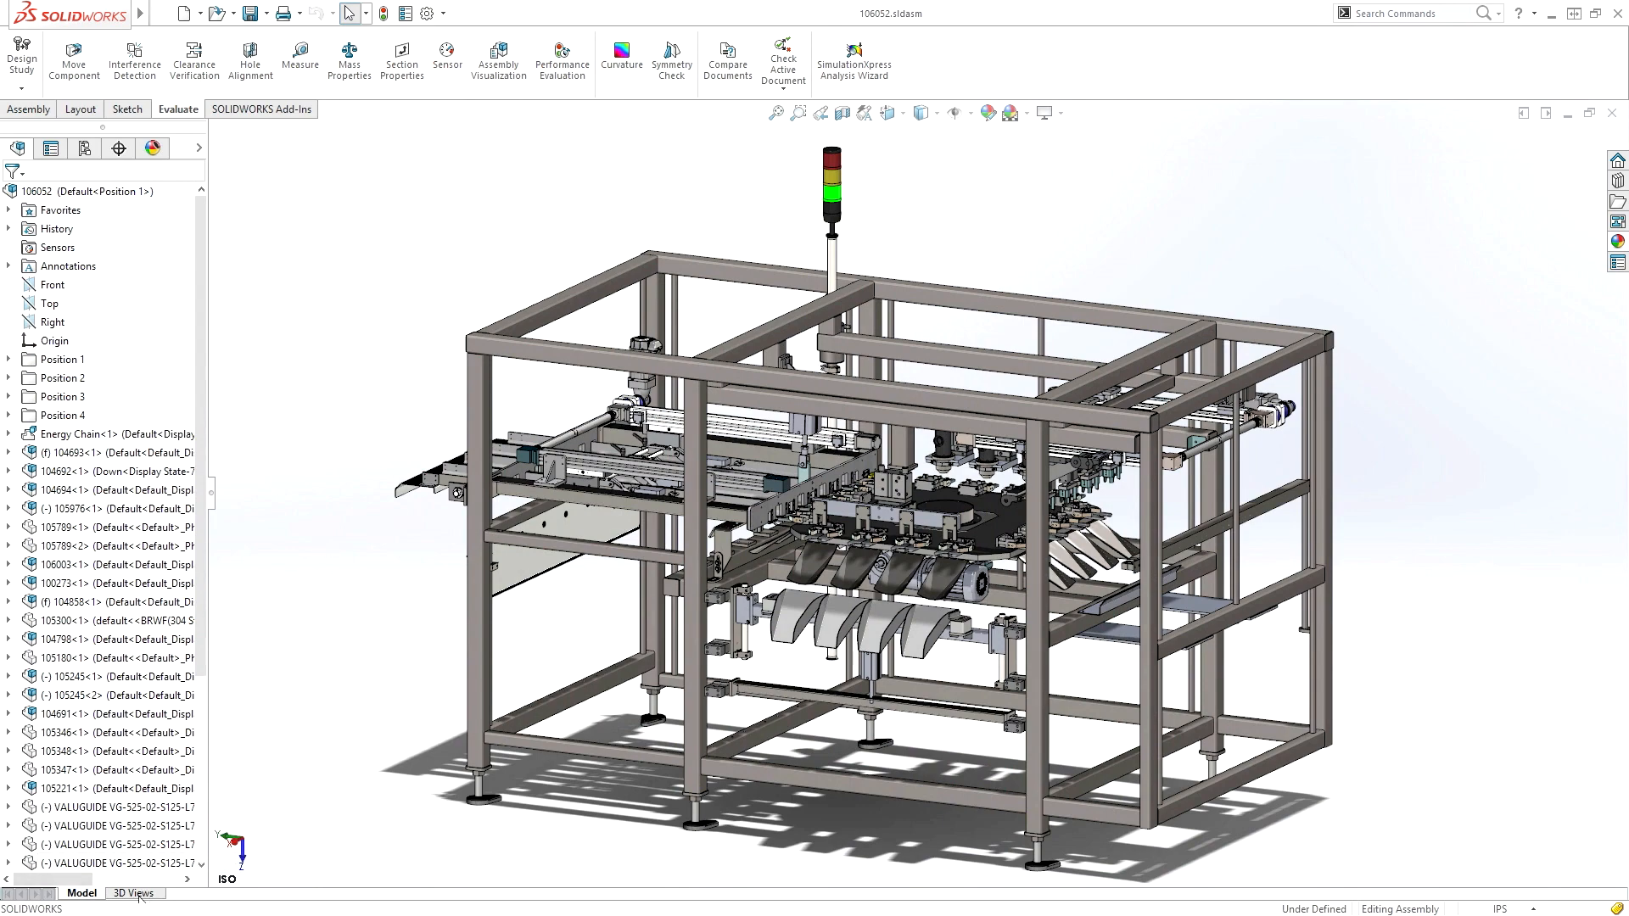
# Switch to the saved close-up top view of the gripper carriage and turntable.
pyautogui.click(131, 894)
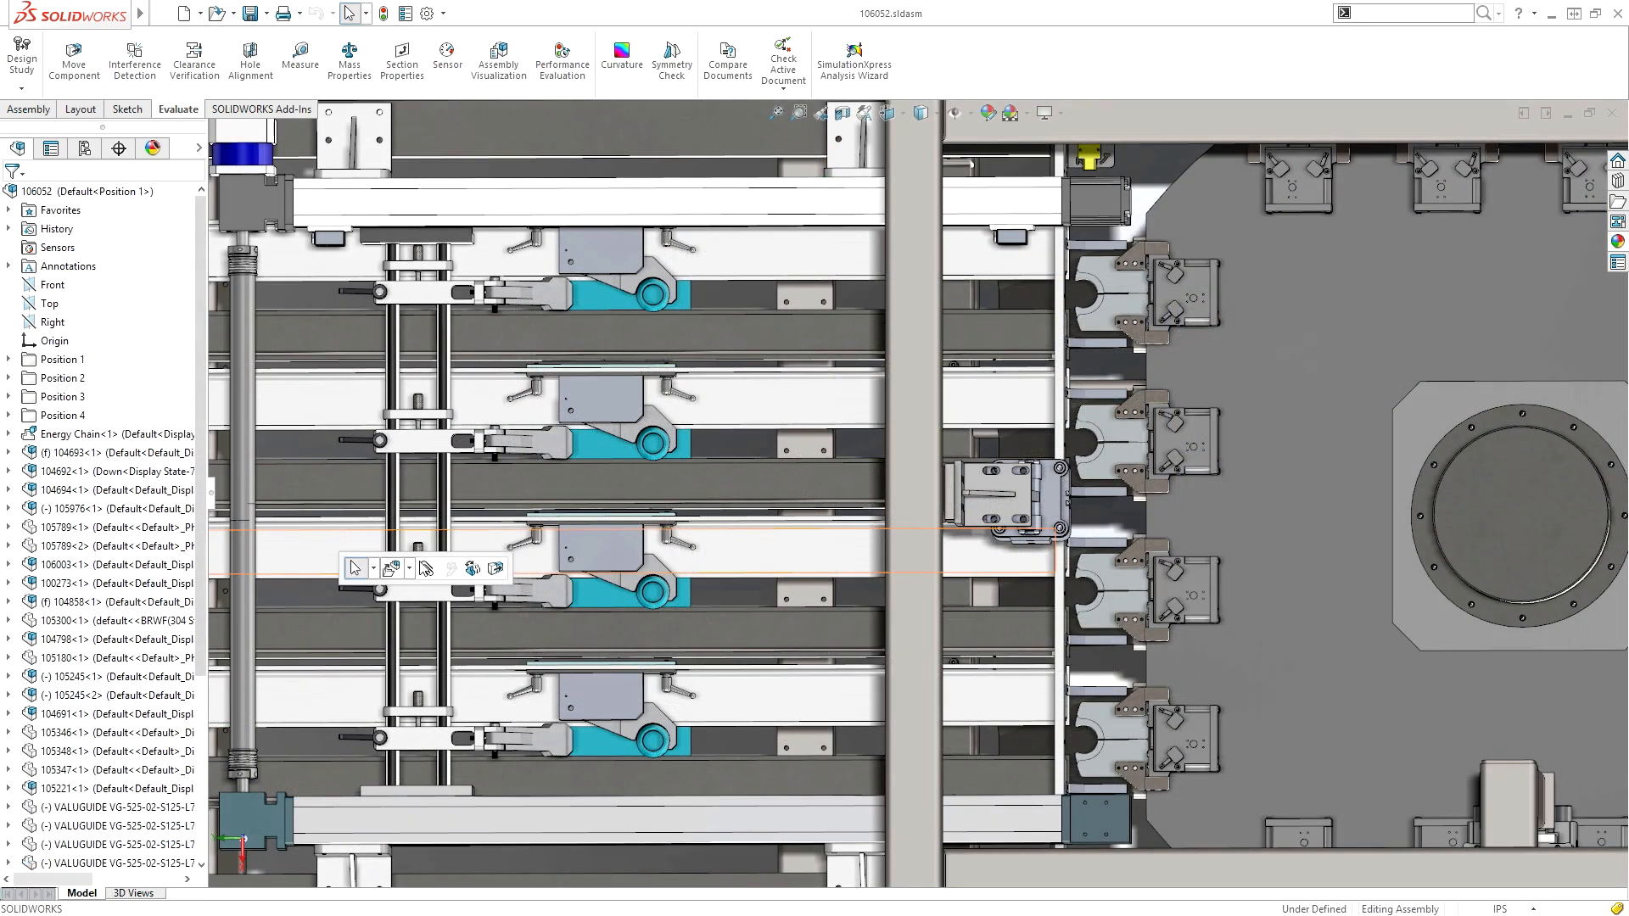
# Drag the gripper carriage with Physical Dynamics so the holders push onto the turntable stations.
pyautogui.click(74, 60)
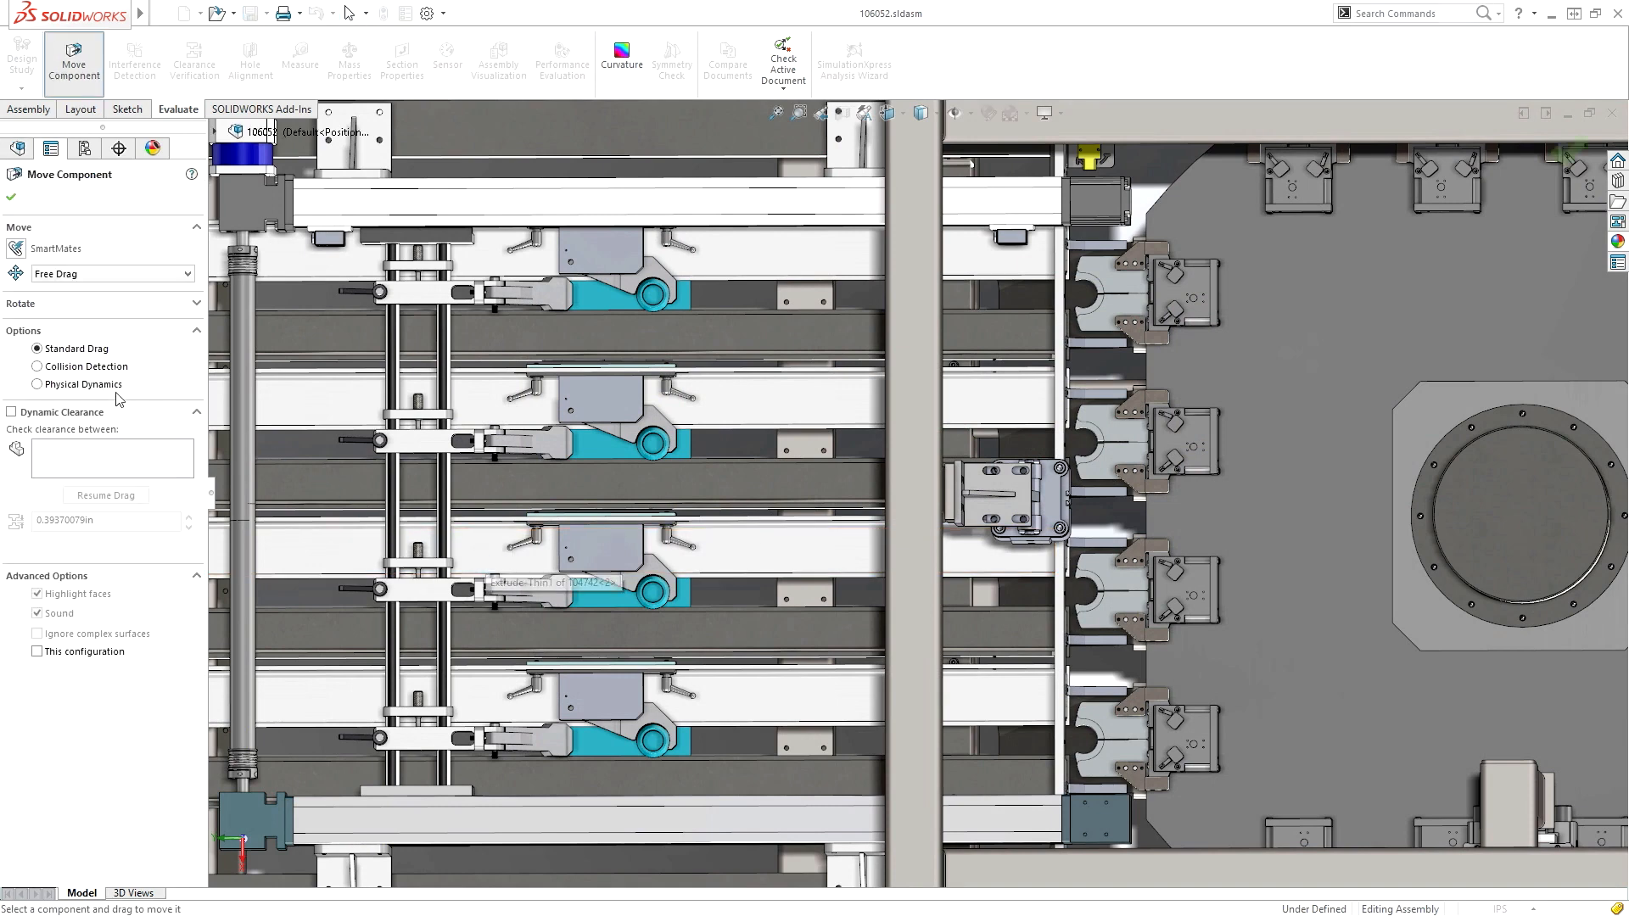
pyautogui.click(36, 385)
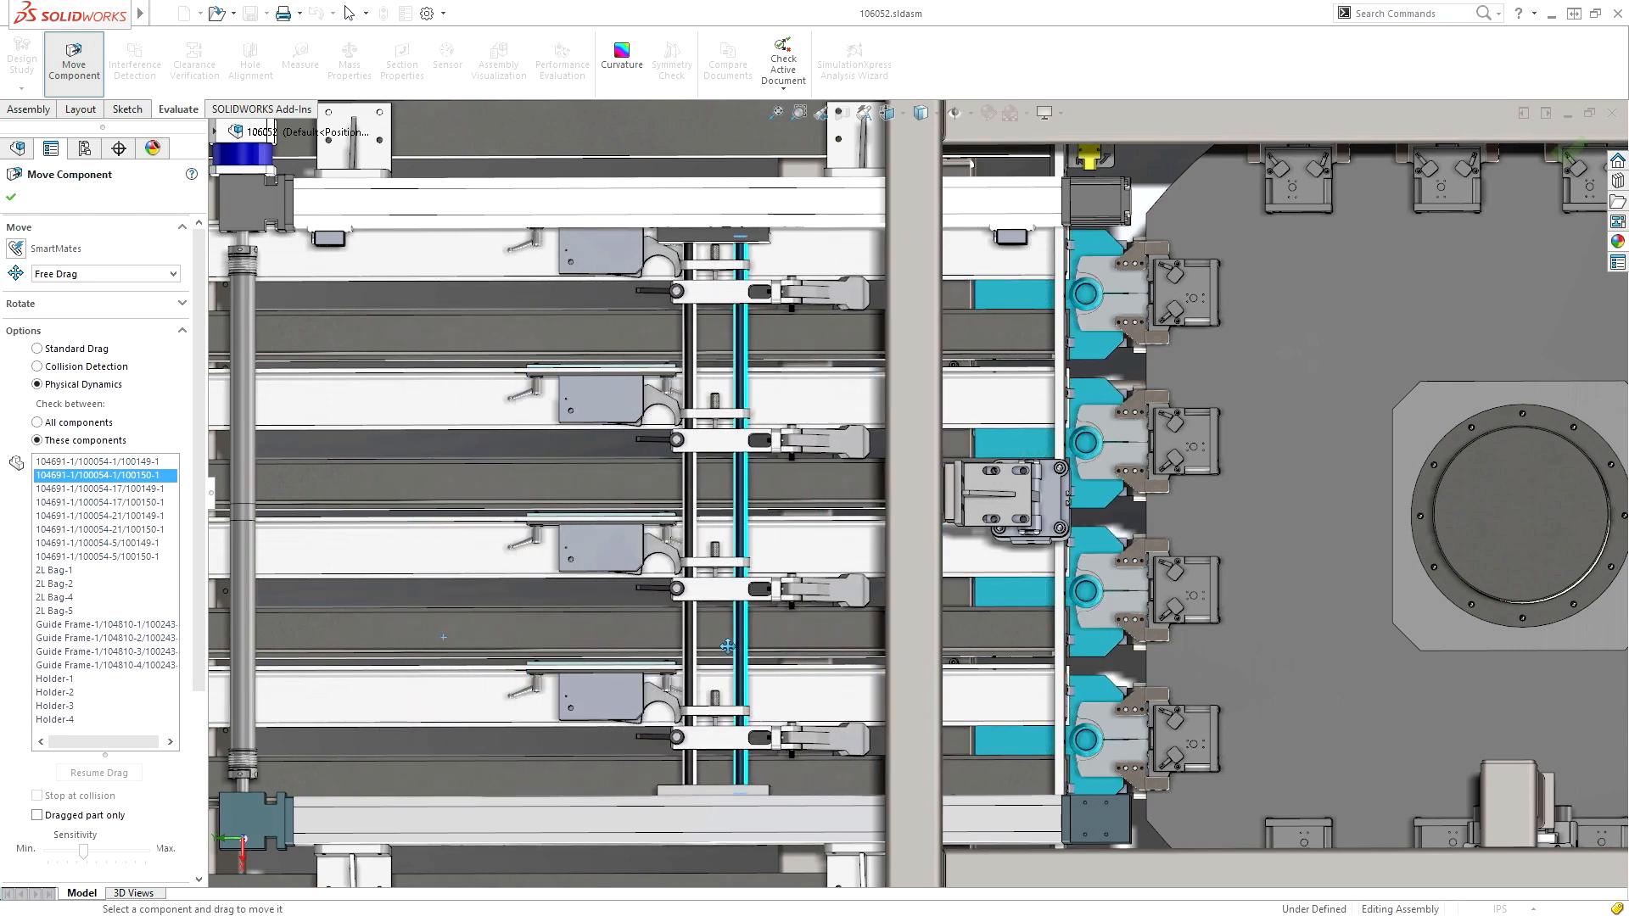
pyautogui.click(10, 198)
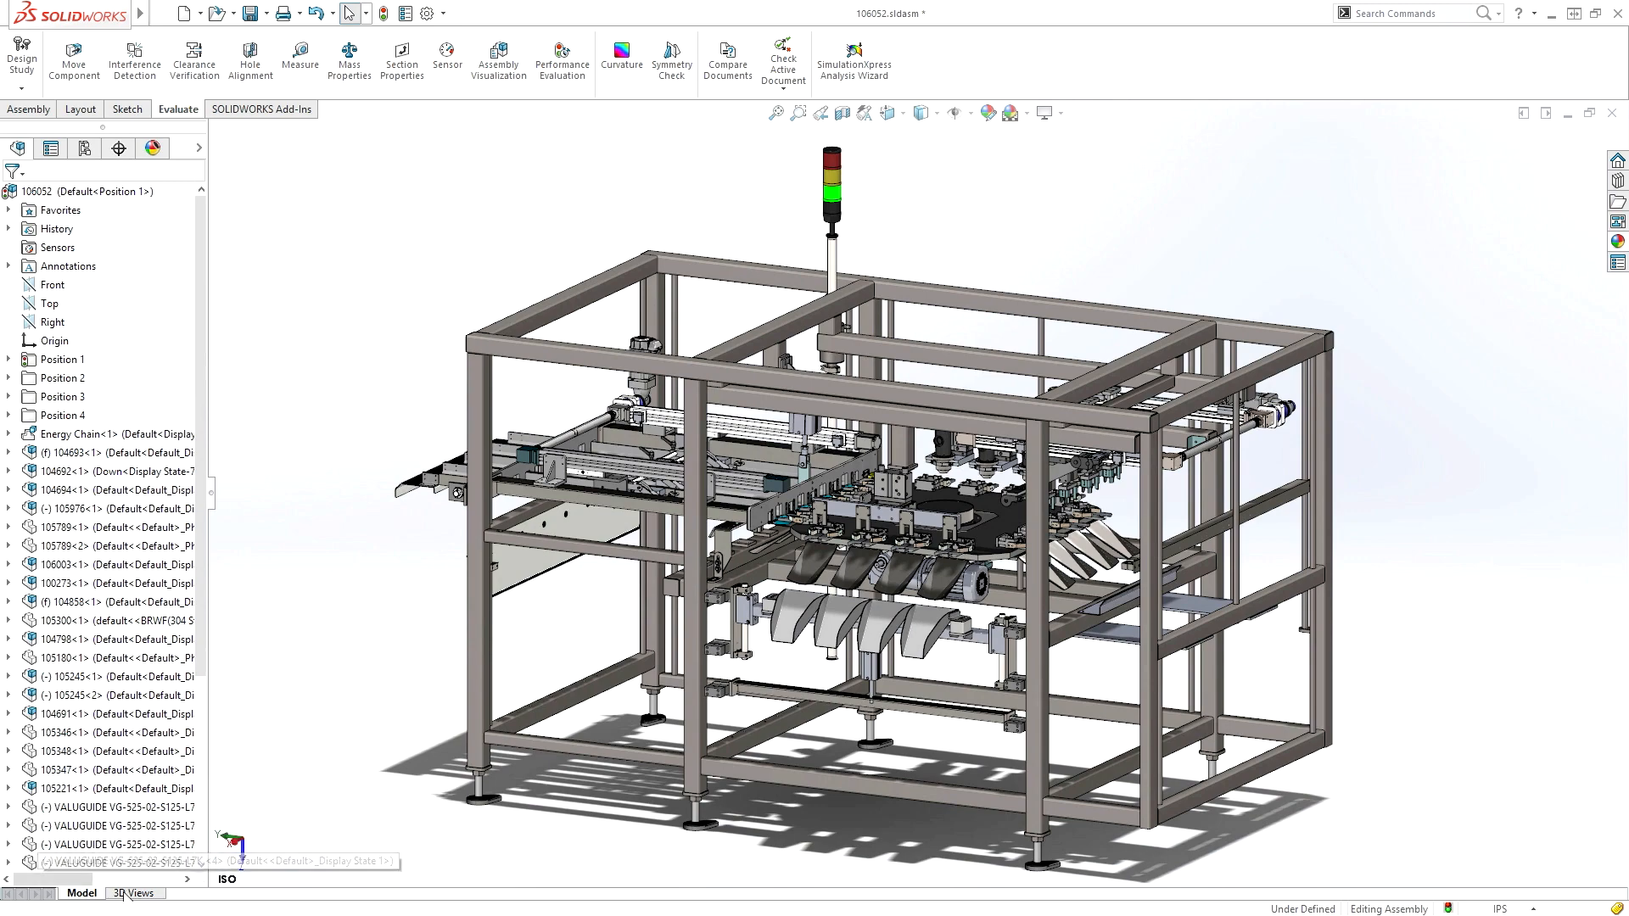
# Jump to the saved Filling view and start a Clearance Verification check.
pyautogui.click(131, 893)
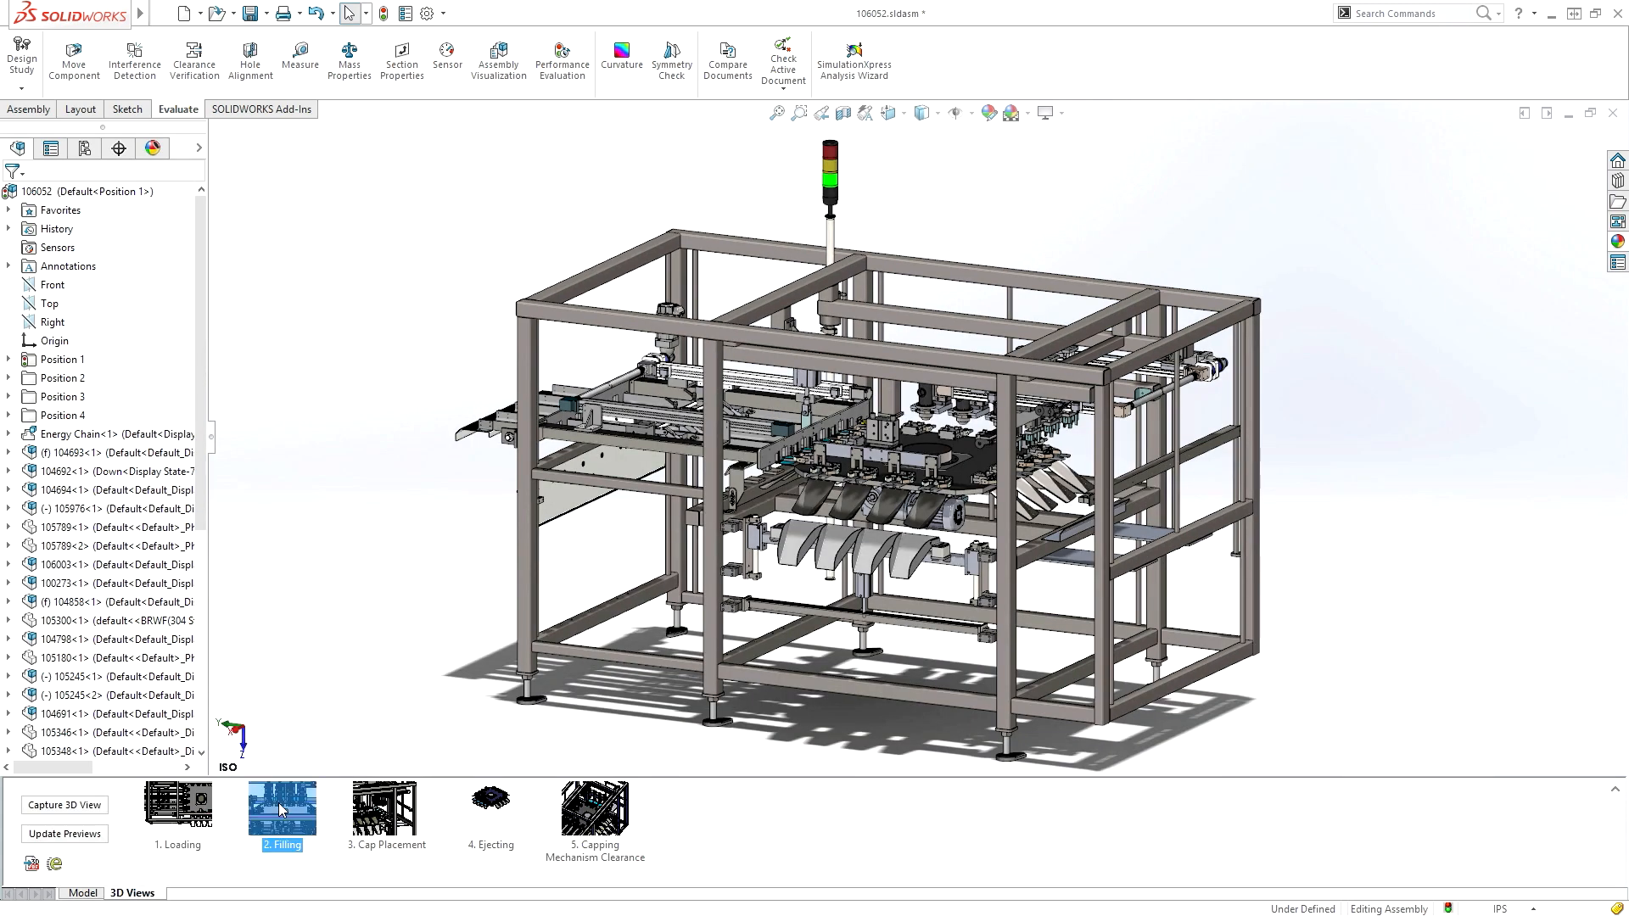
pyautogui.doubleClick(281, 810)
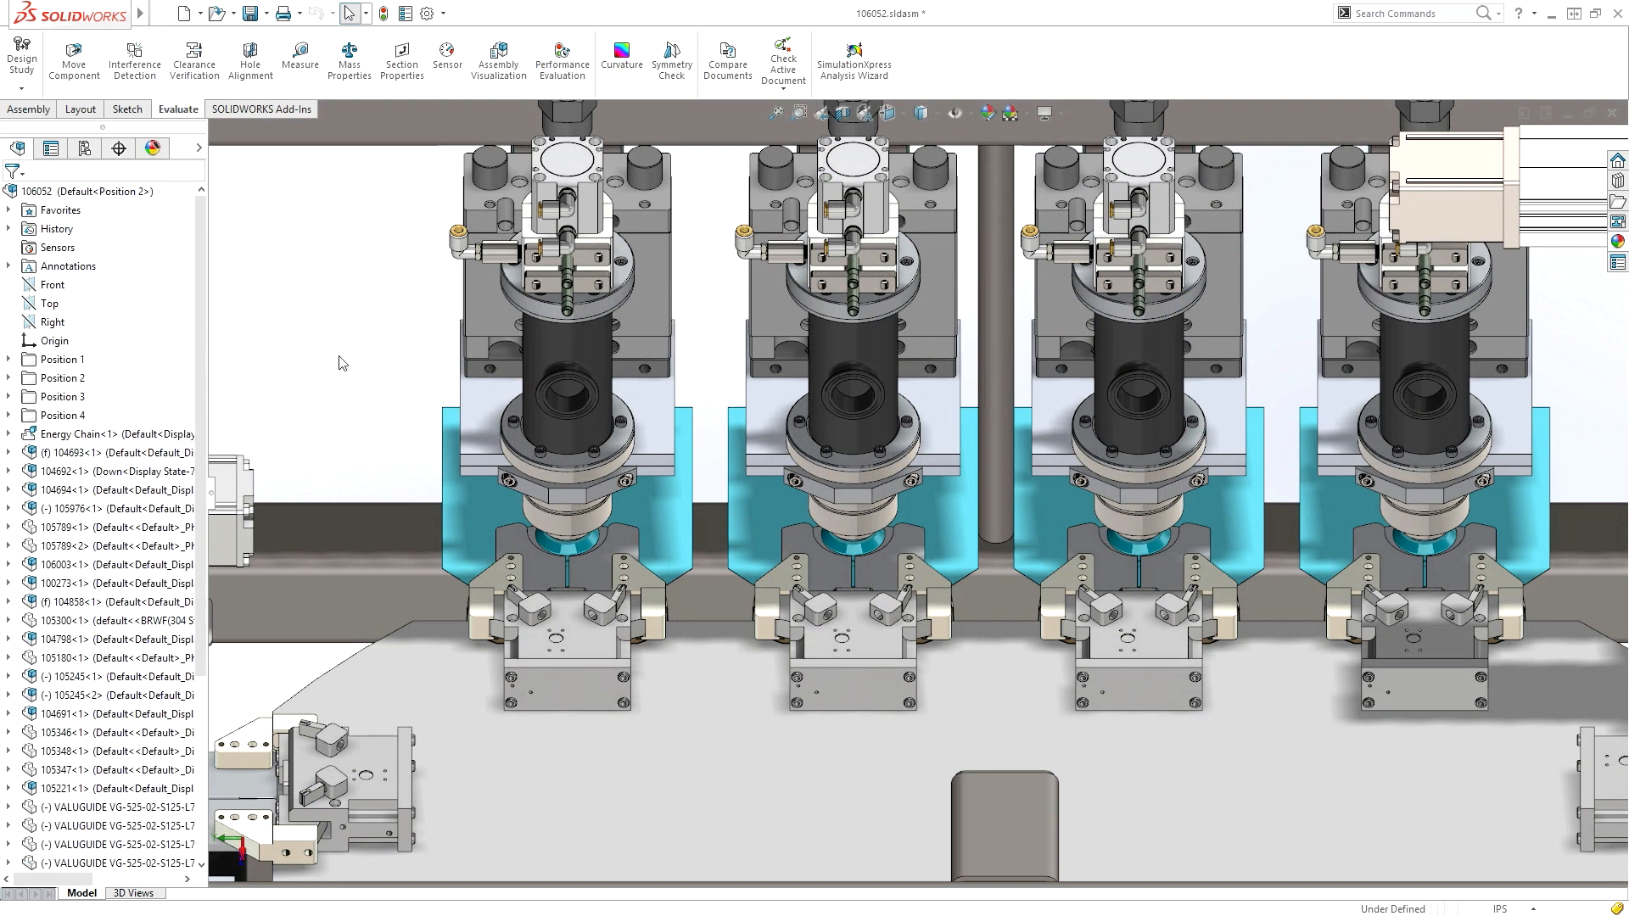
pyautogui.click(194, 59)
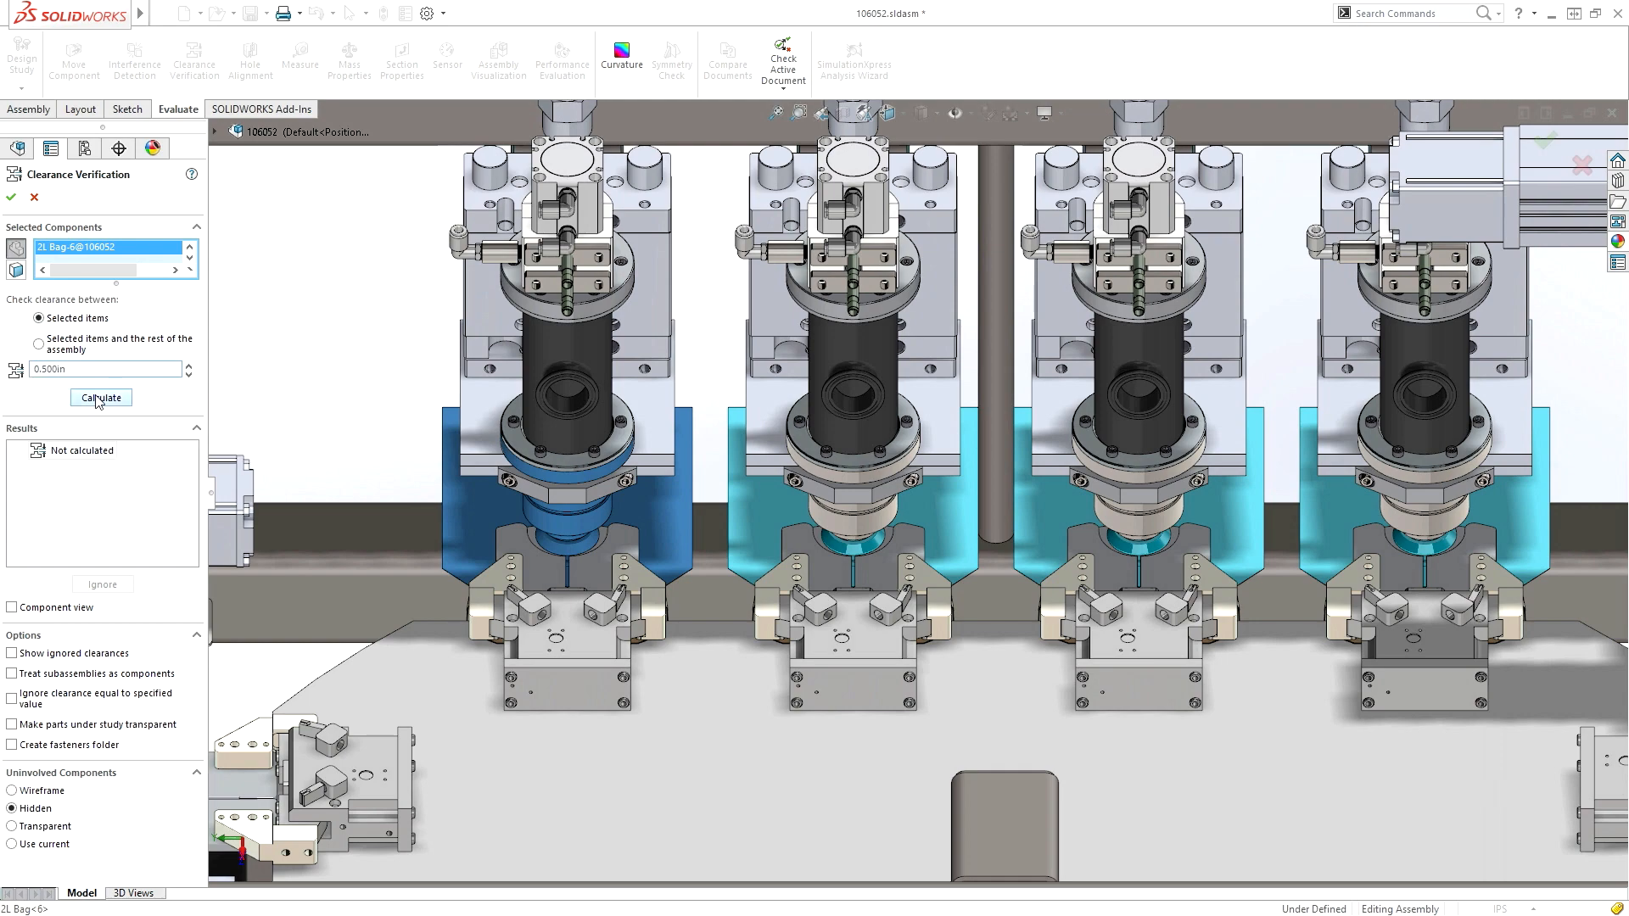
# Calculate the 0.500in clearance check on 2L Bag-6.
pyautogui.click(101, 398)
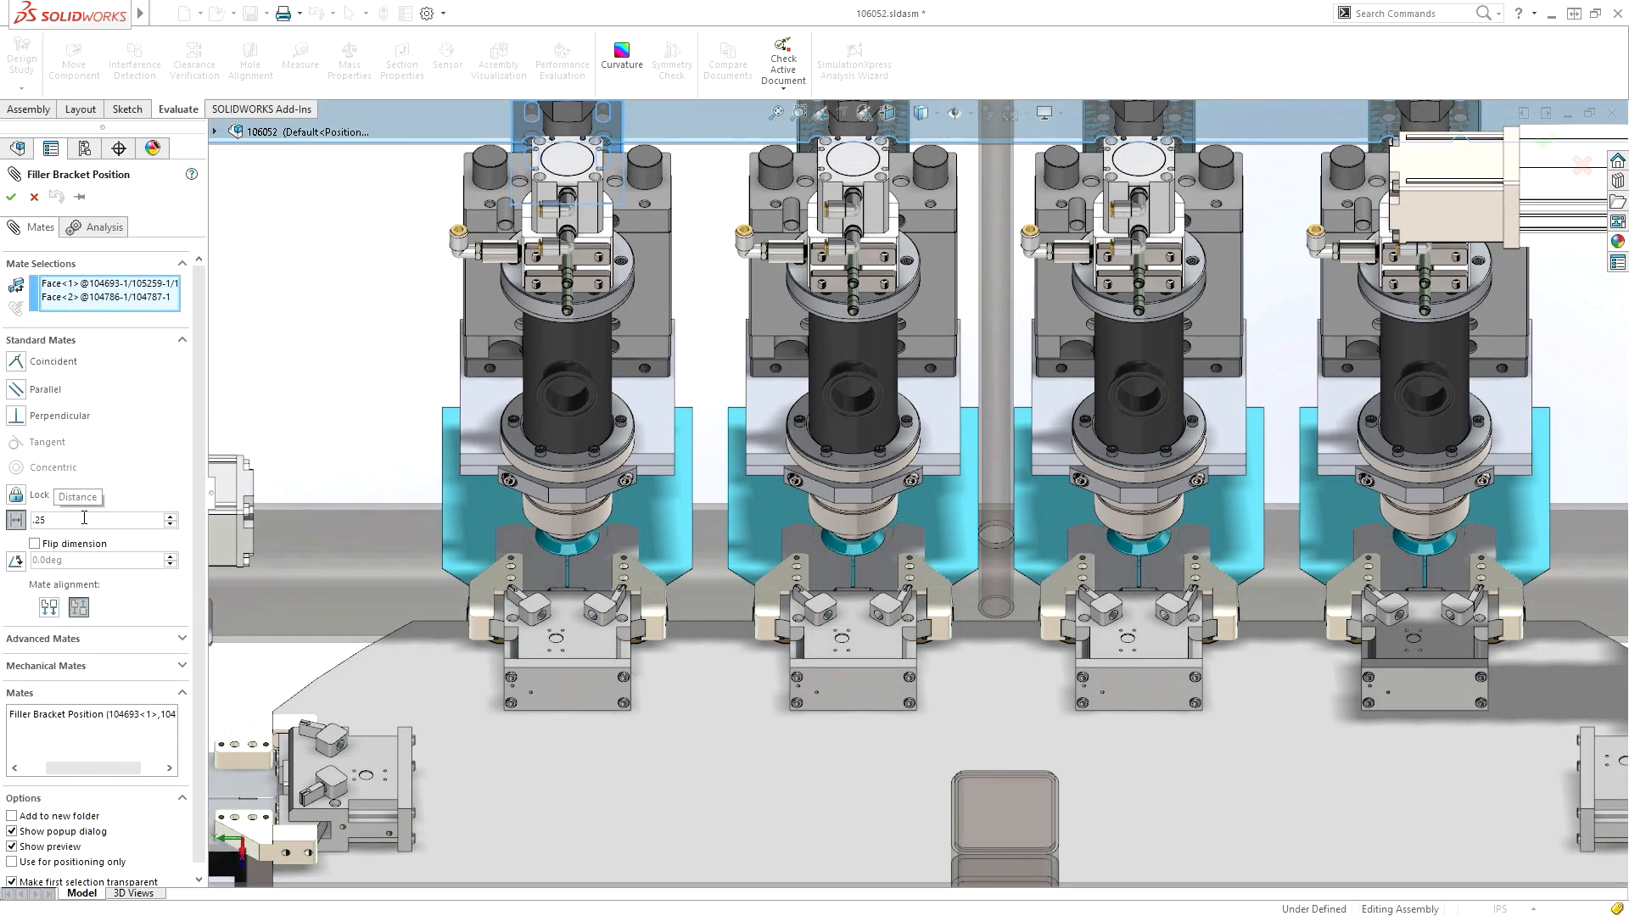
# Accept the 0.250in distance on the Filler Bracket Position mate.
pyautogui.click(12, 198)
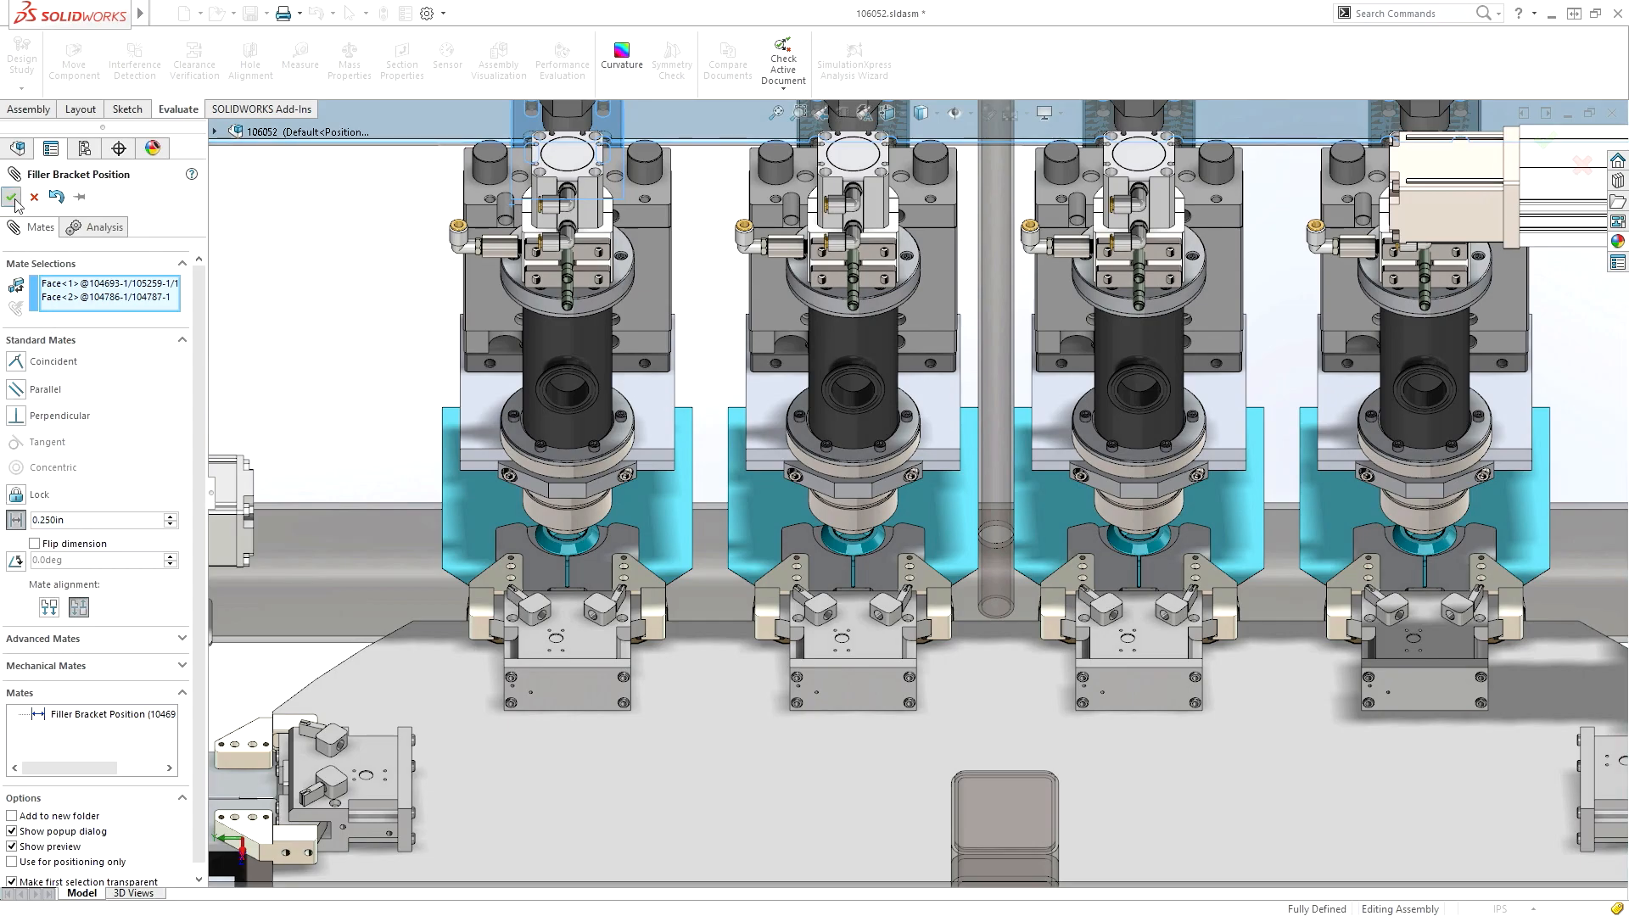
pyautogui.click(15, 198)
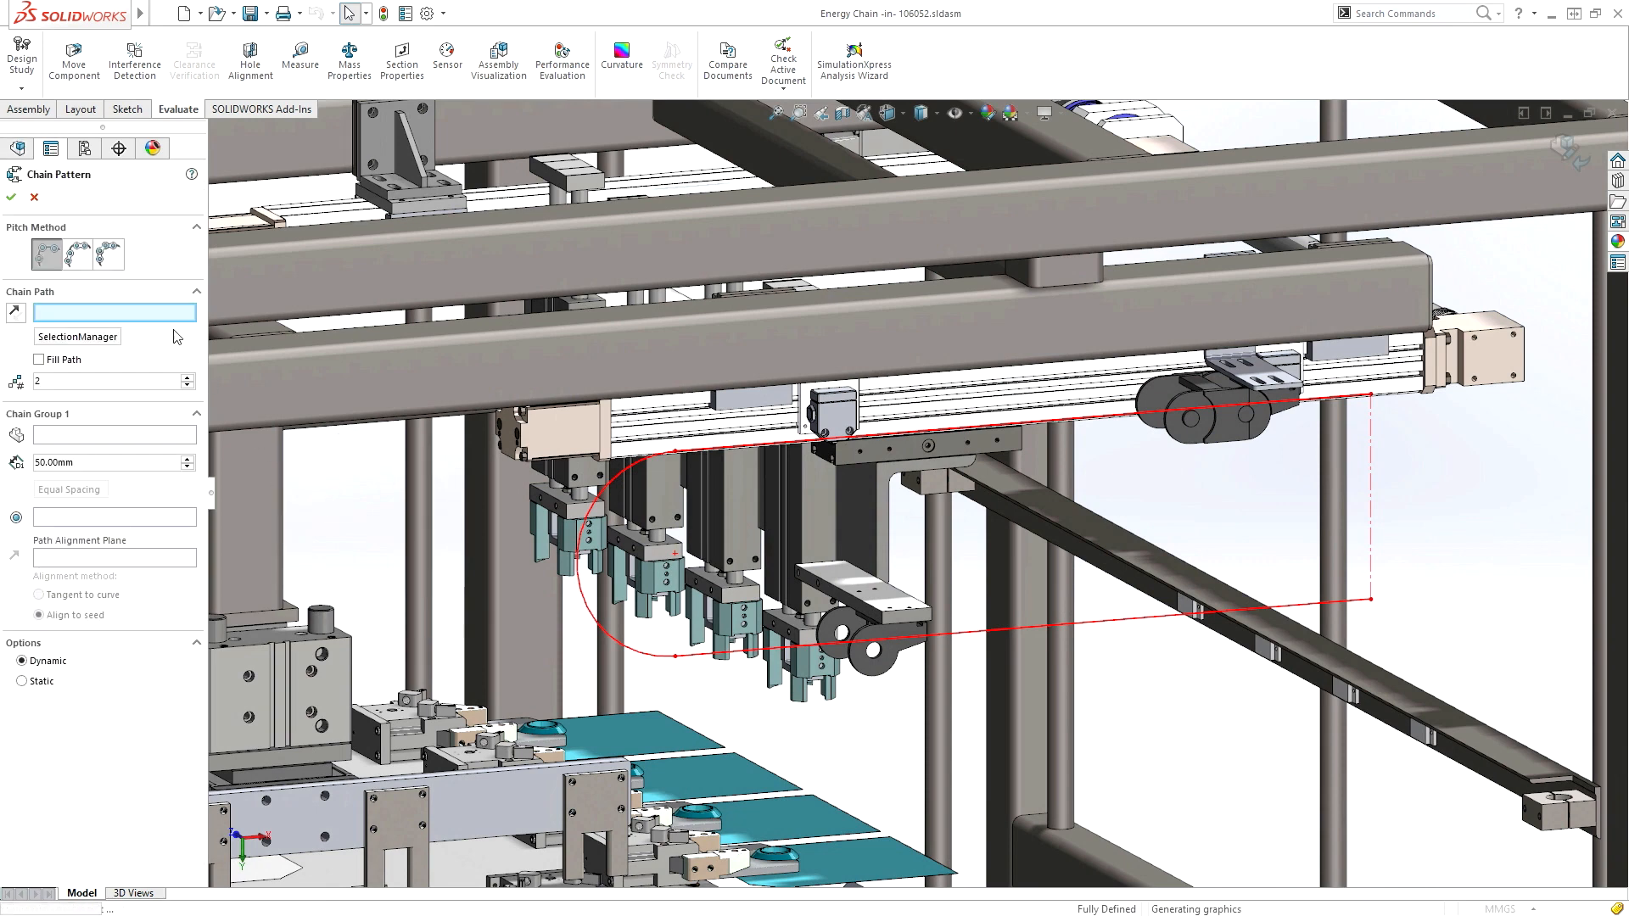
# Pattern 19 chain links along the sketch path and accept the flipped 2.500in Actuator Offset.
pyautogui.click(1221, 429)
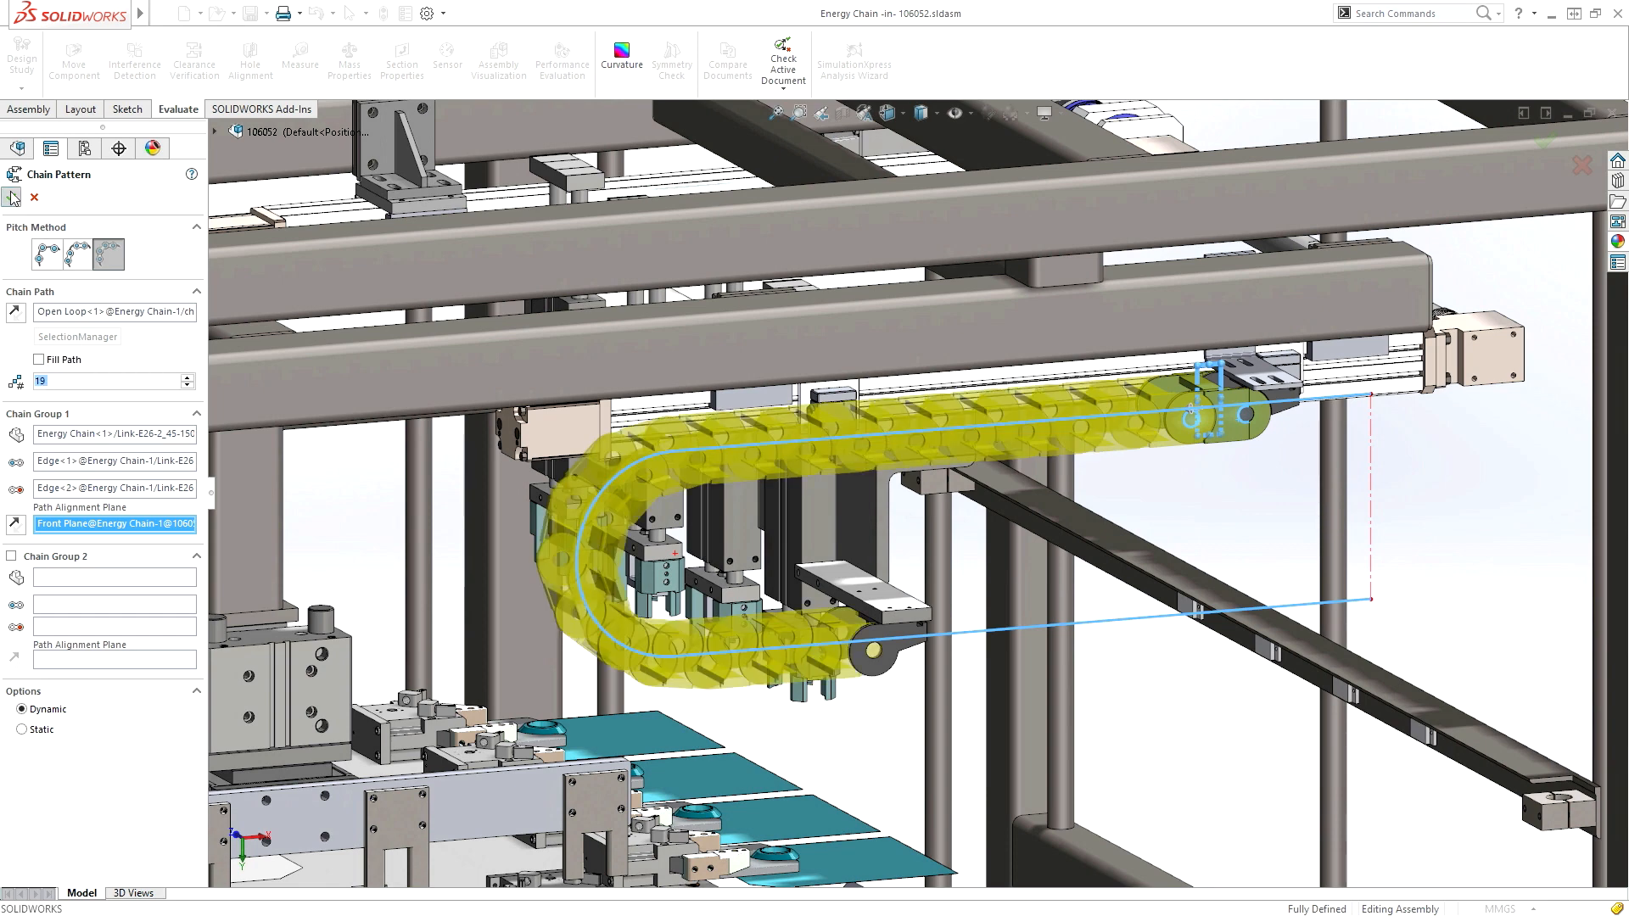
pyautogui.click(14, 198)
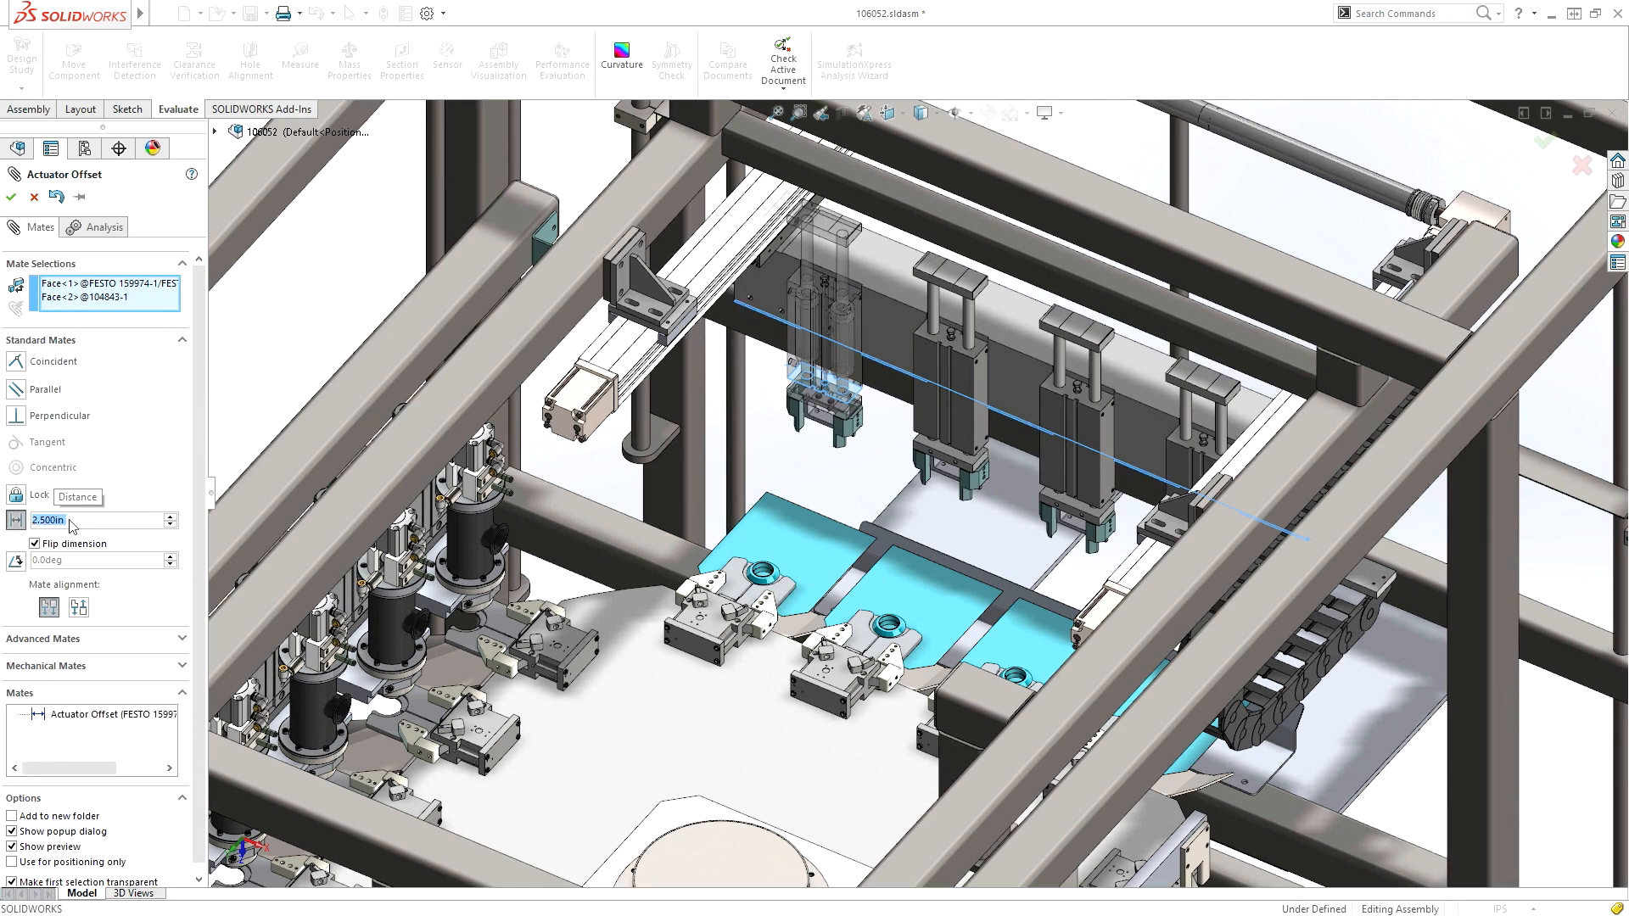
pyautogui.click(10, 197)
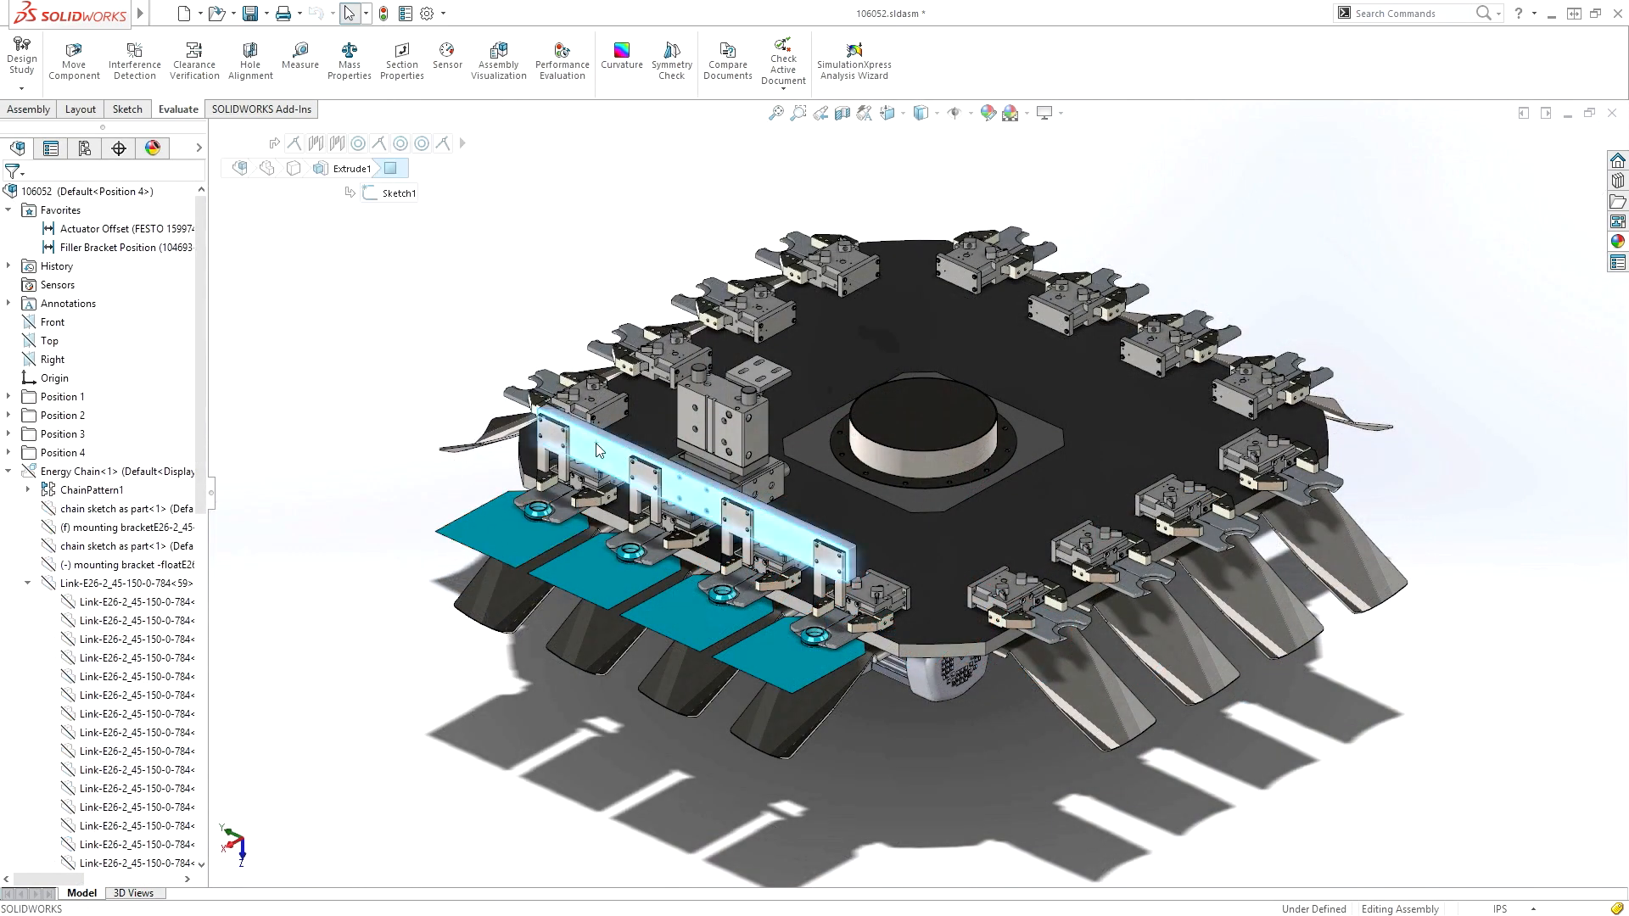
# Run a Hole Alignment check on the actuator bracket holes.
pyautogui.click(249, 57)
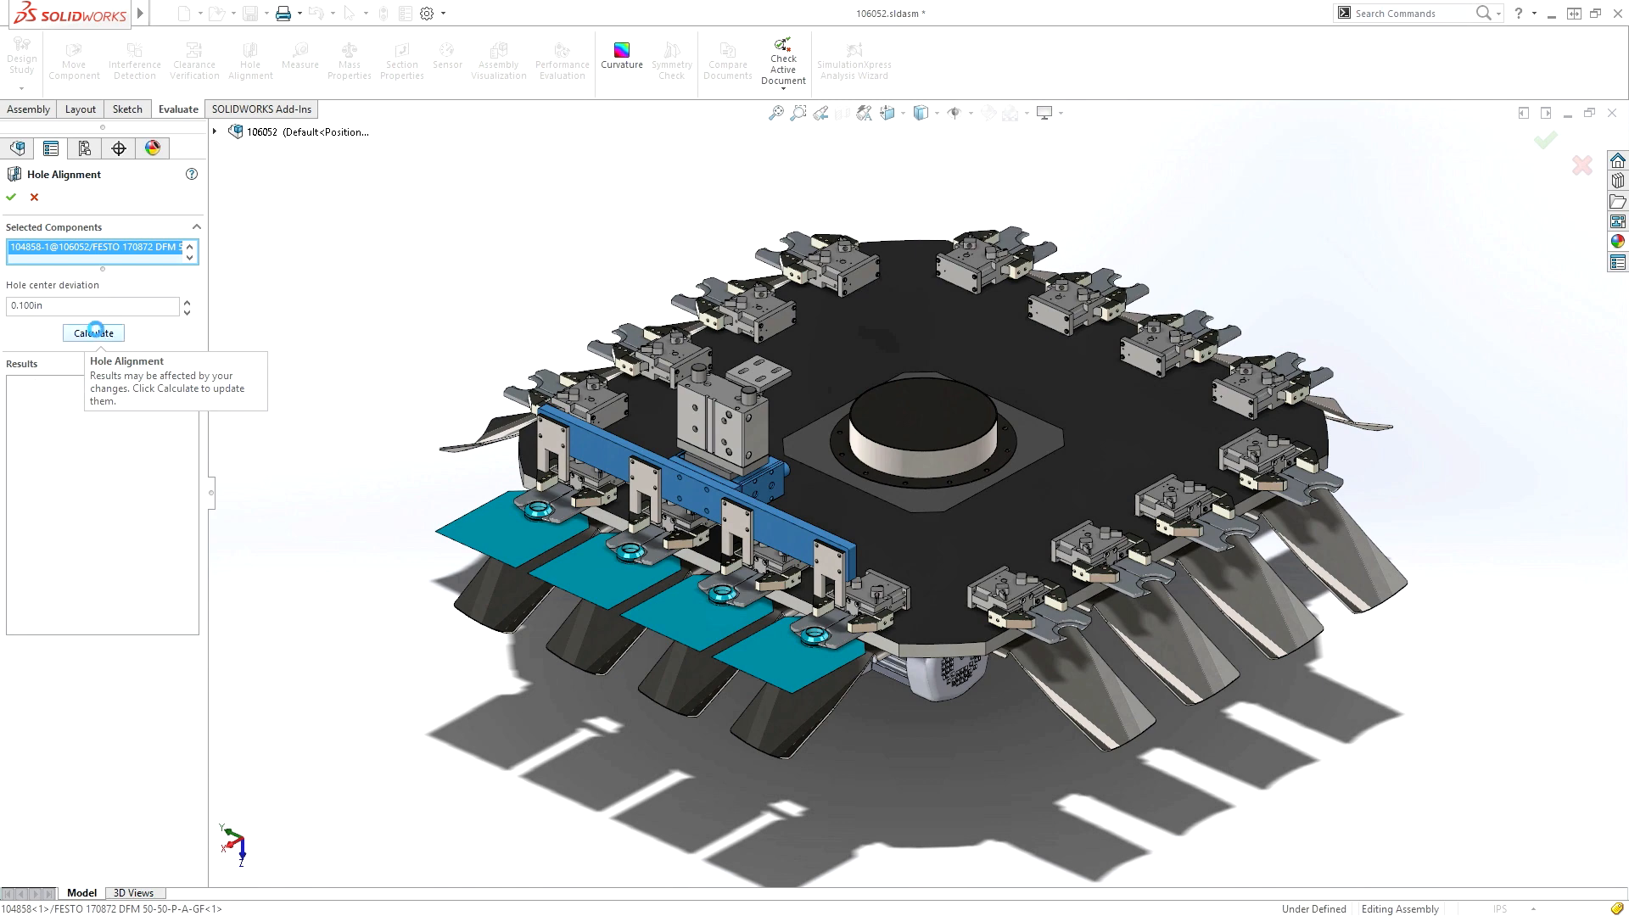
pyautogui.click(92, 333)
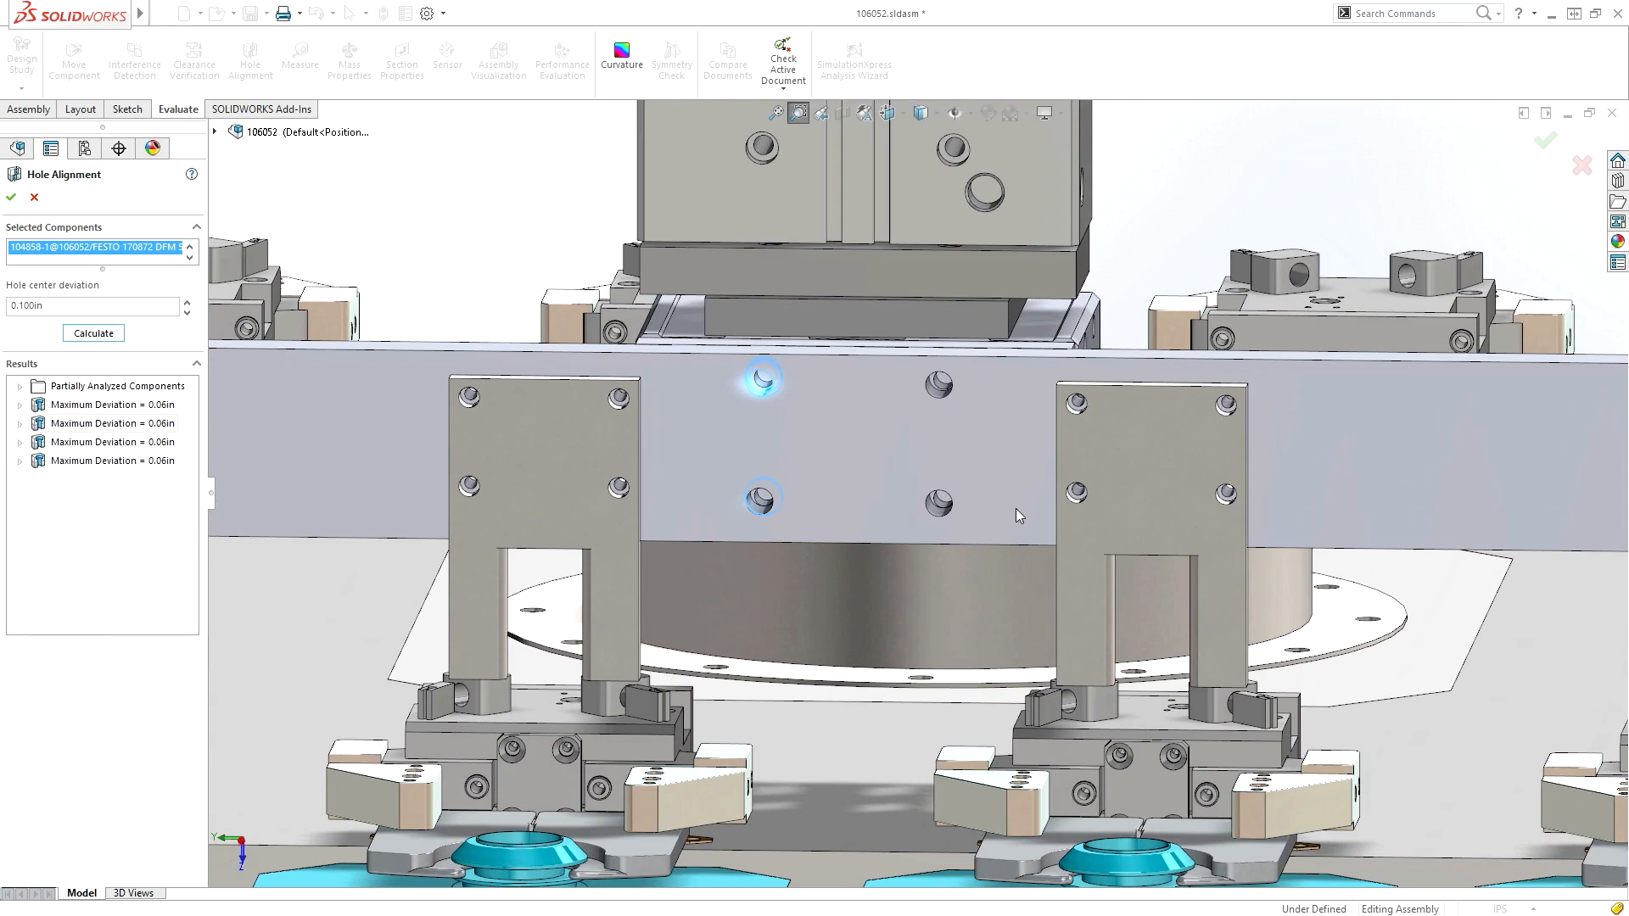
# Change the offset hole's sketch dimension to 0.44in.
pyautogui.click(10, 197)
pyautogui.write('.44')
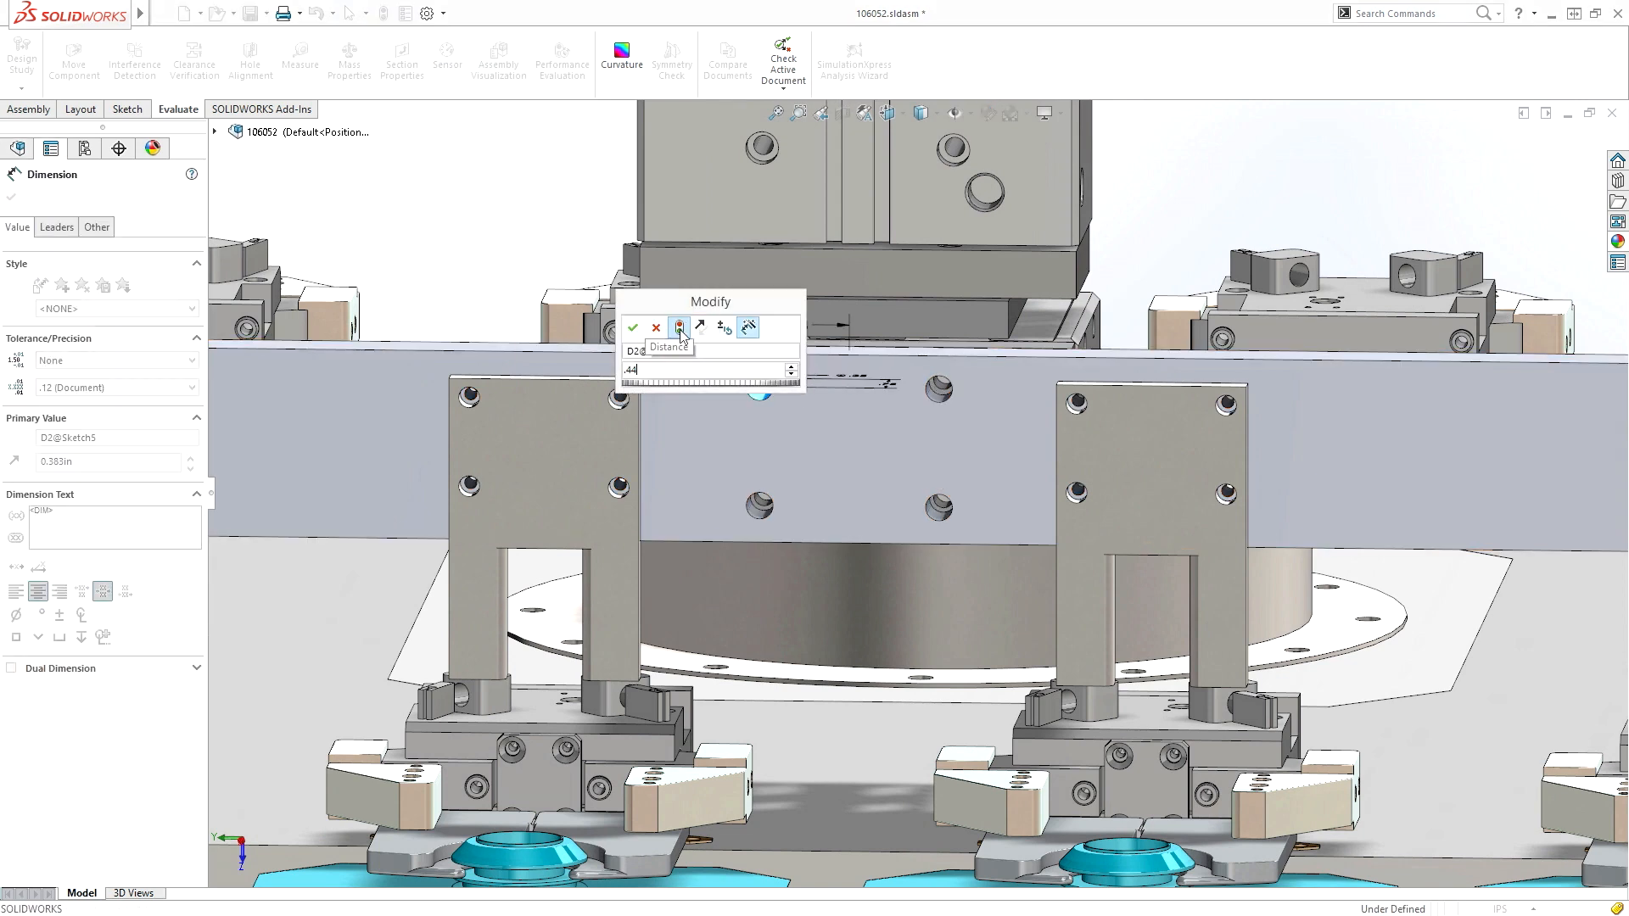
pyautogui.click(632, 328)
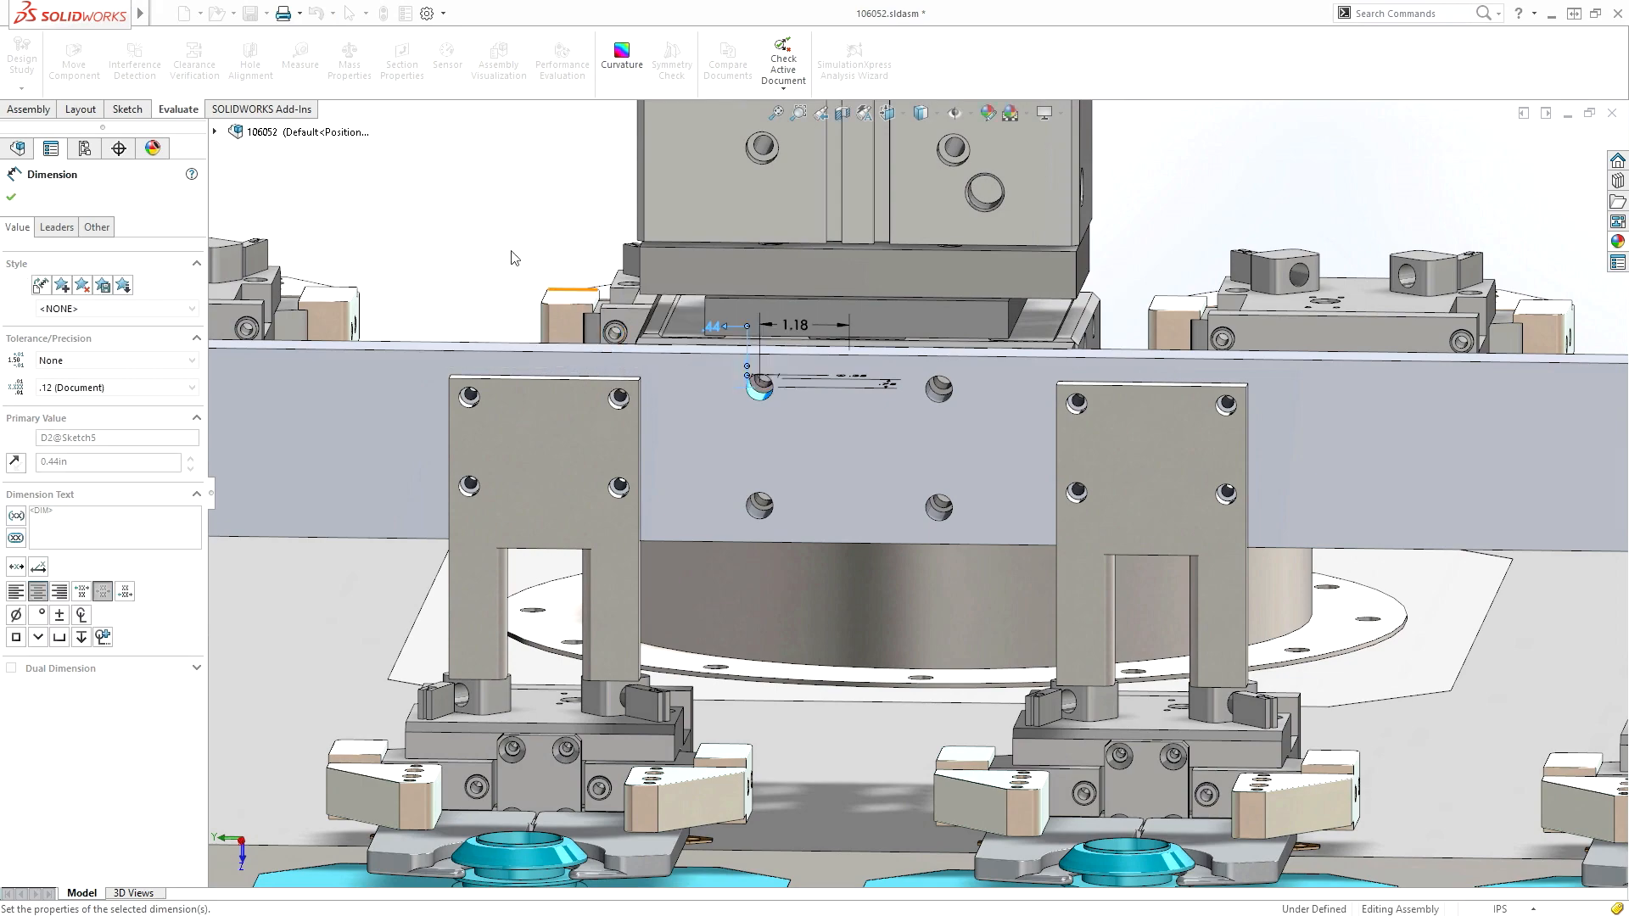
pyautogui.click(10, 196)
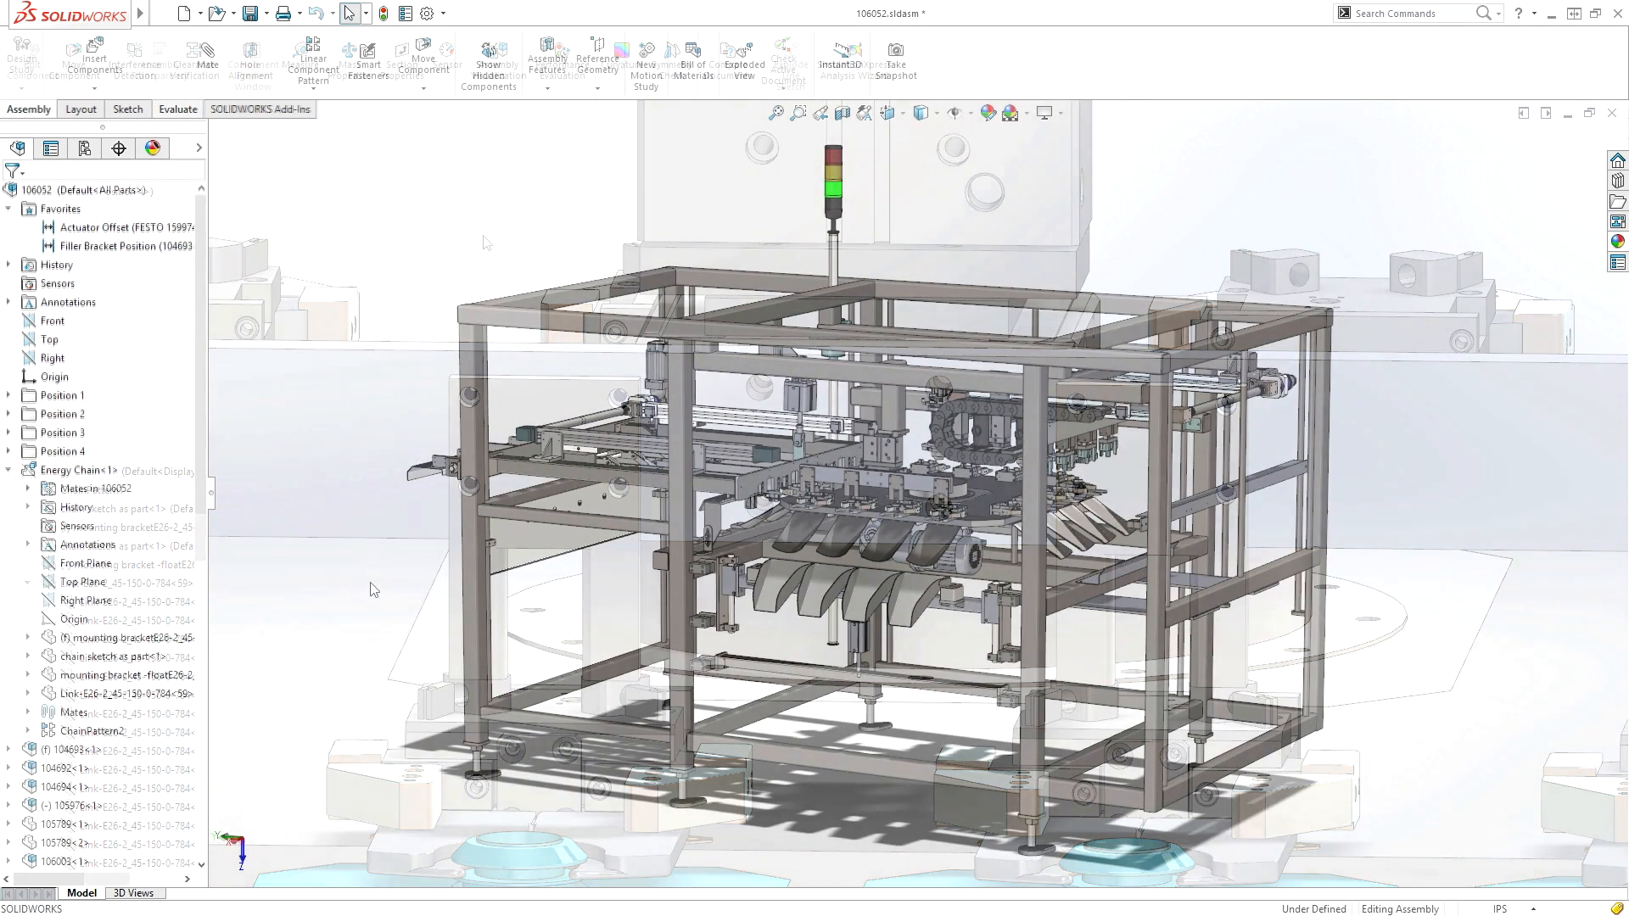